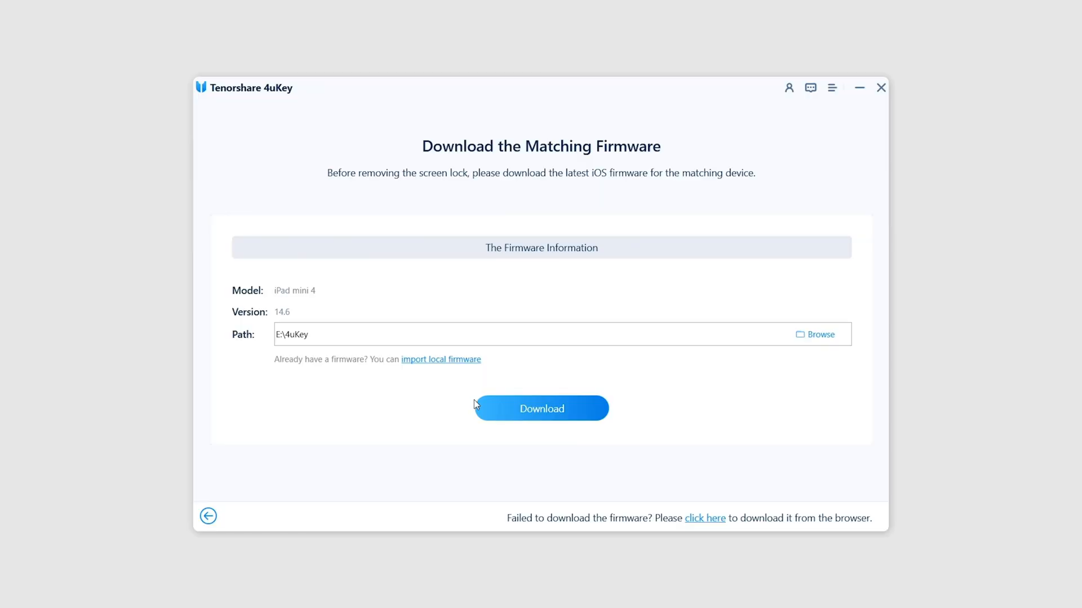
# Step: Start downloading the matching iOS 14.6 firmware for the iPad mini 4, keeping the default path
pyautogui.click(541, 408)
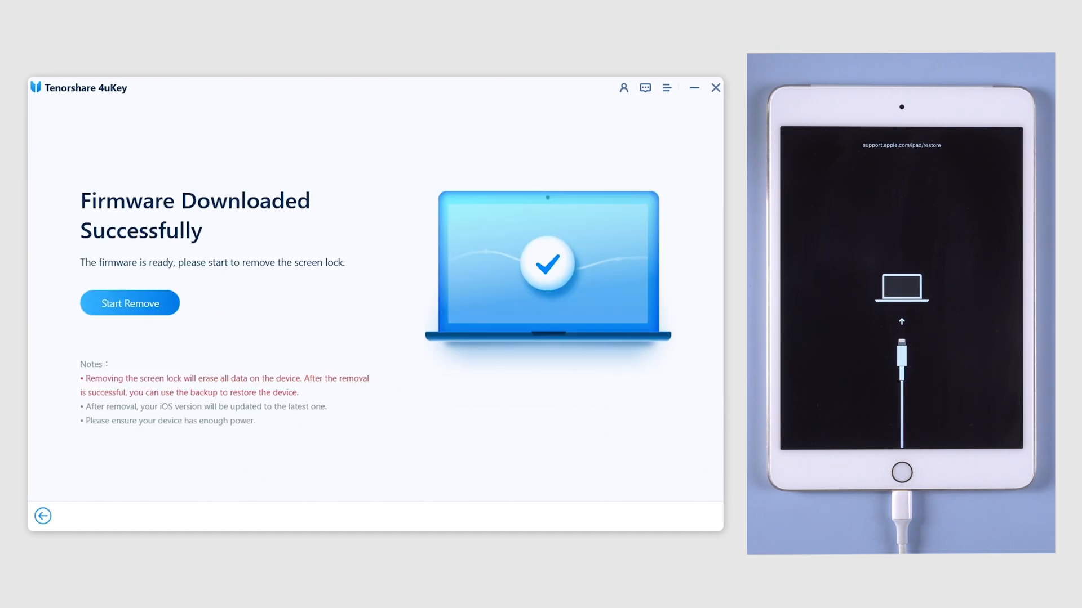
pyautogui.click(129, 303)
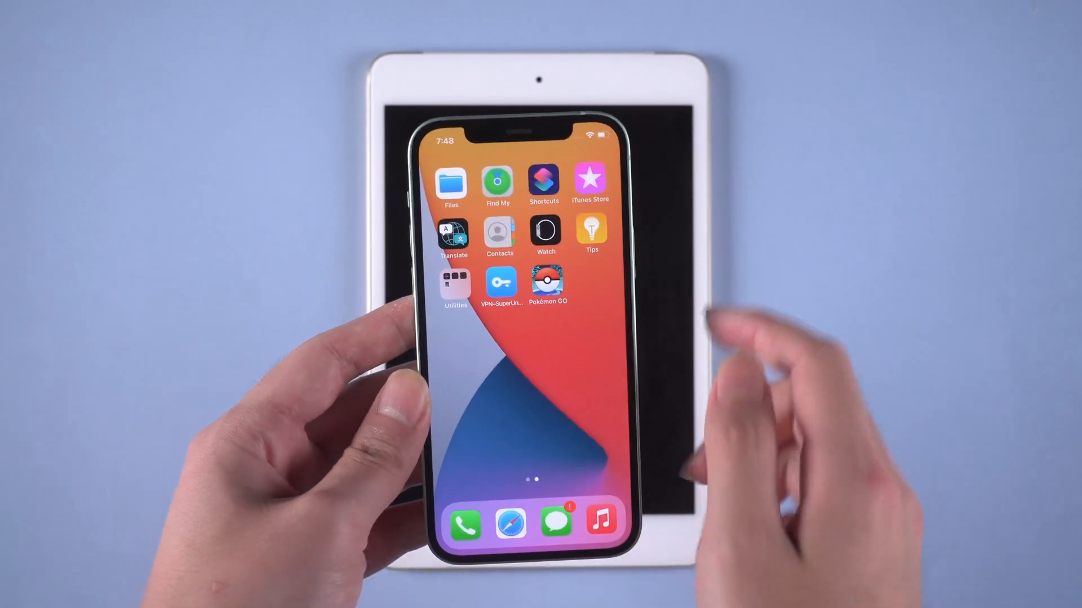
# Step: Launch Find My on the iPhone to reach the locked iPad under Devices
pyautogui.click(497, 180)
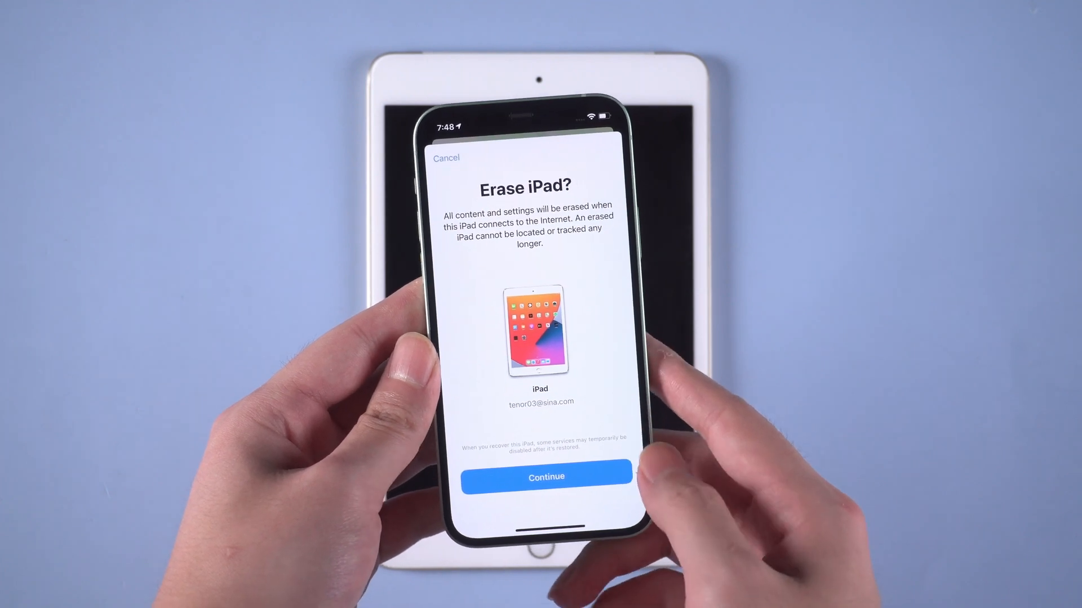
pyautogui.click(546, 476)
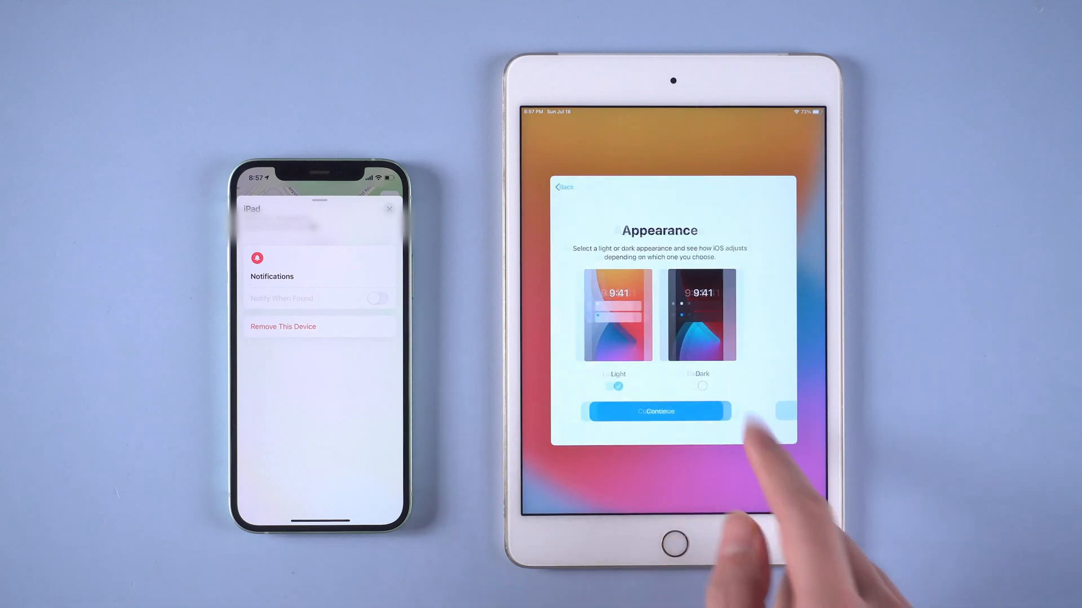
# Step: Keep the Light appearance and continue setup so the iPad reaches its home screen
pyautogui.click(655, 411)
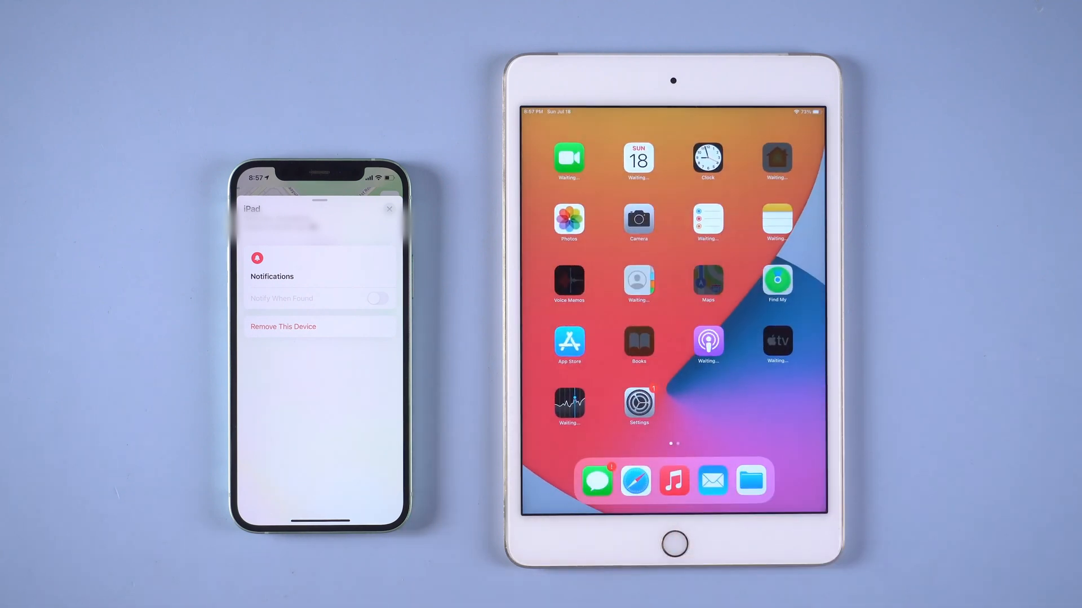